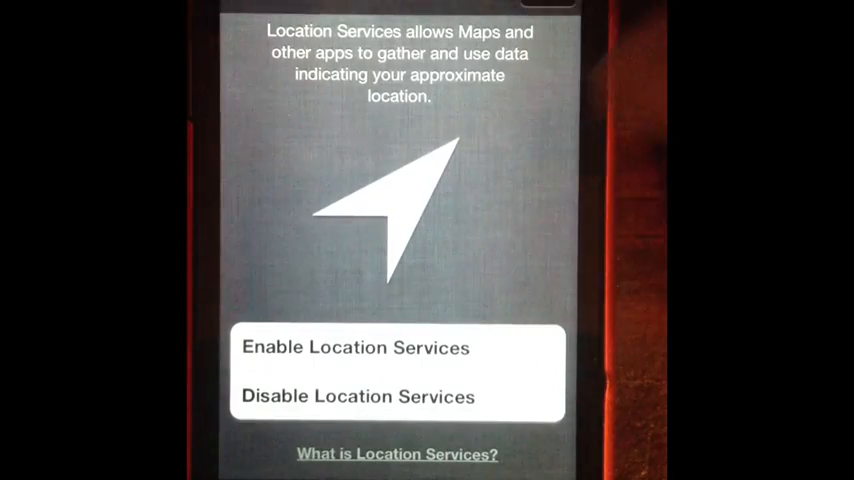
Choose a Location Services option and continue setup without a Wi-Fi connection
left_click(356, 348)
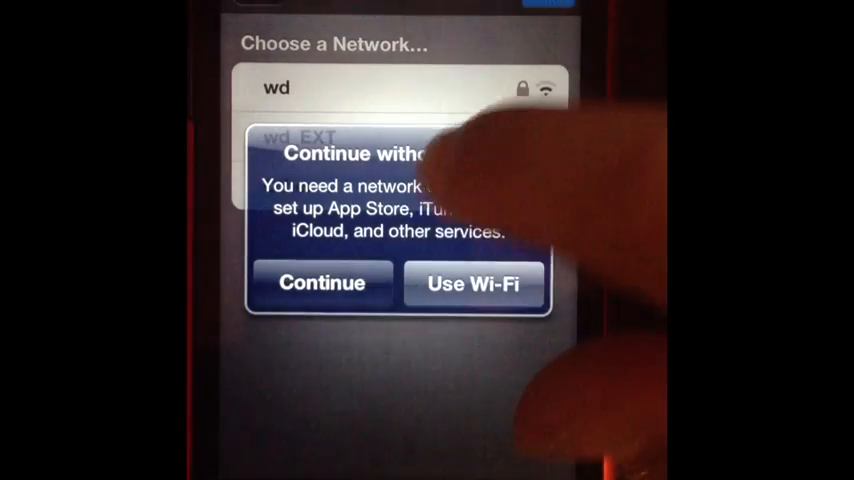
left_click(320, 284)
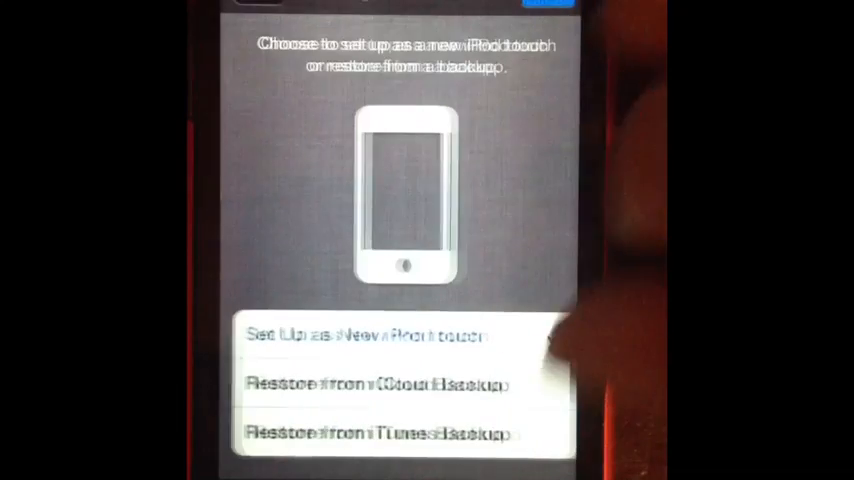
Pick 'Restore from iCloud Backup' and proceed, triggering the Wi-Fi Required alert
left_click(358, 334)
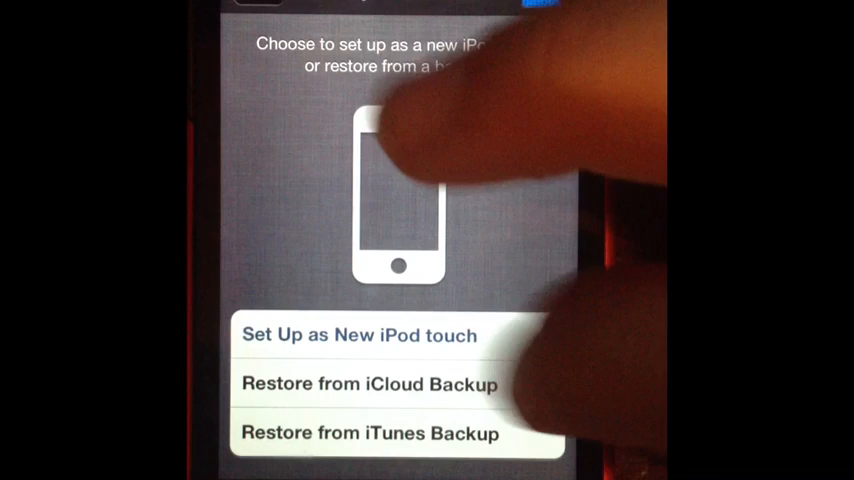
left_click(358, 336)
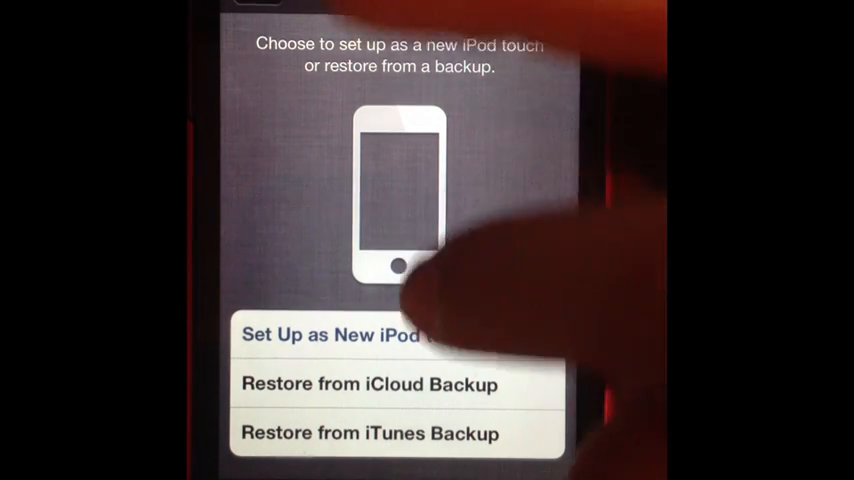
left_click(368, 384)
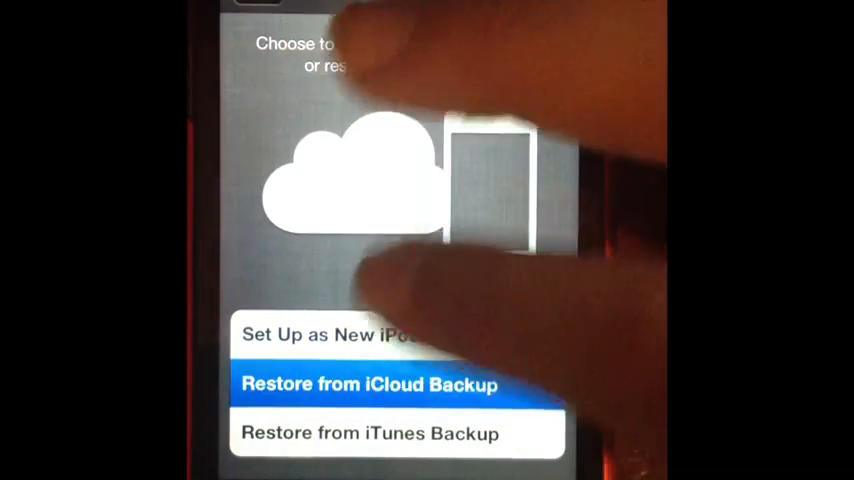
left_click(370, 384)
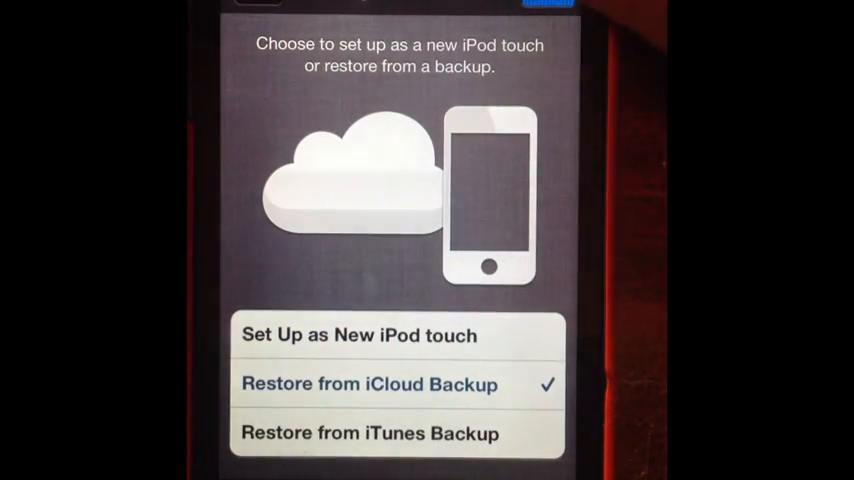
left_click(370, 384)
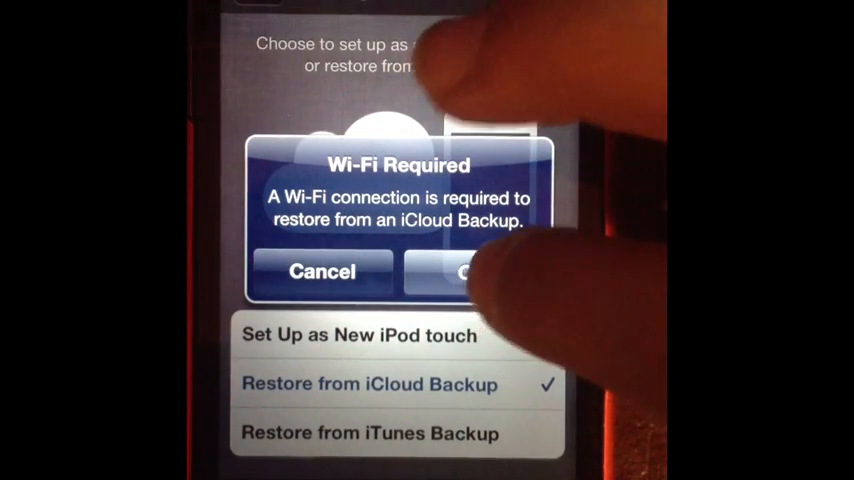
Acknowledge the Wi-Fi alert, join a listed network, and return to the restore options
left_click(470, 272)
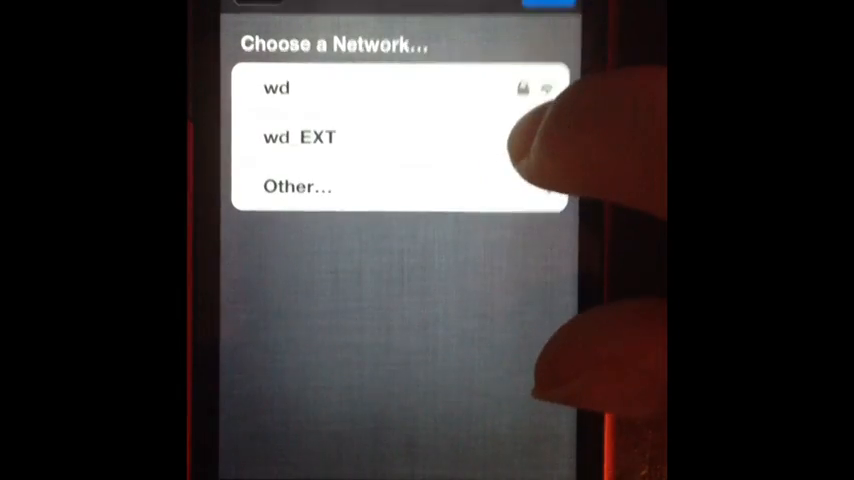
left_click(276, 88)
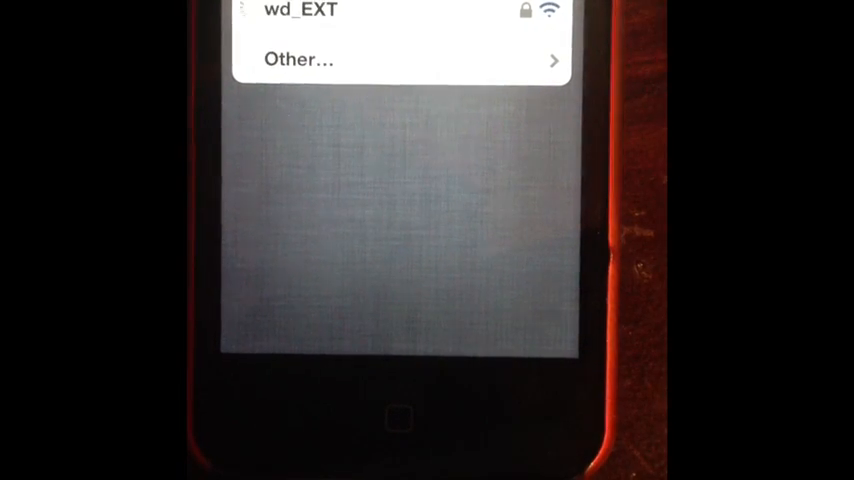
left_click(300, 10)
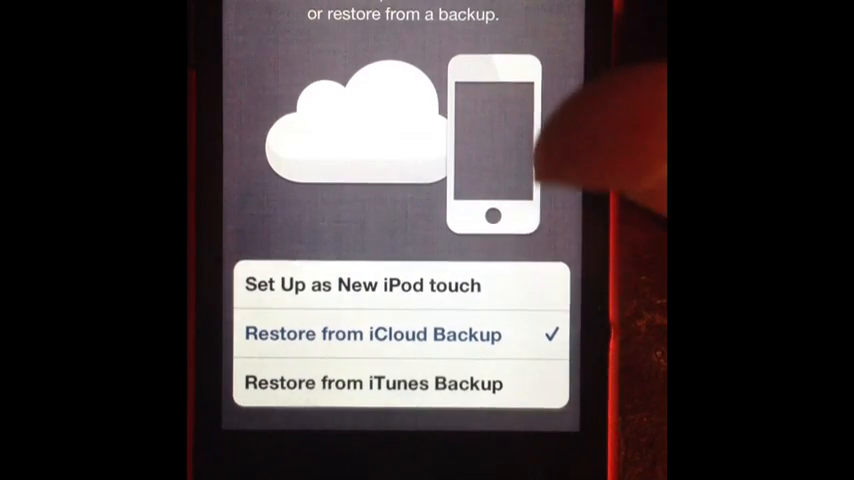
Continue the iCloud restore to reach the iOS, iCloud and Game Center terms
left_click(372, 332)
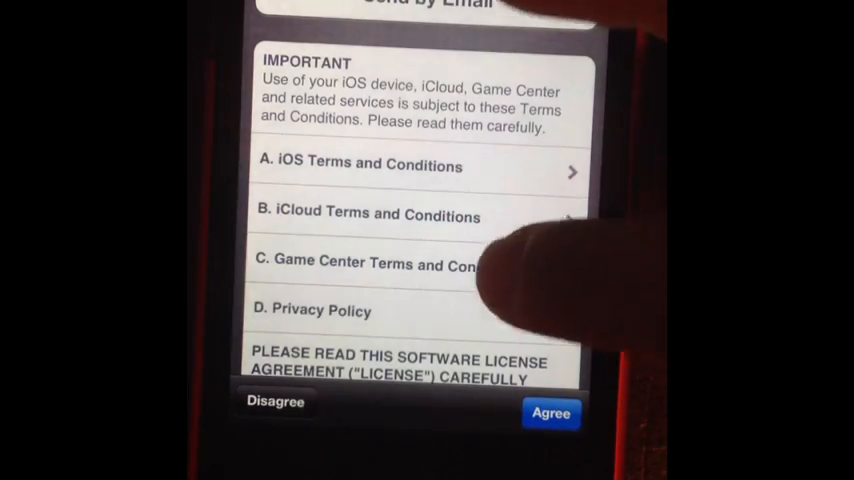
Agree to the terms and confirm, bringing up the Choose Backup list
scroll("down", 3)
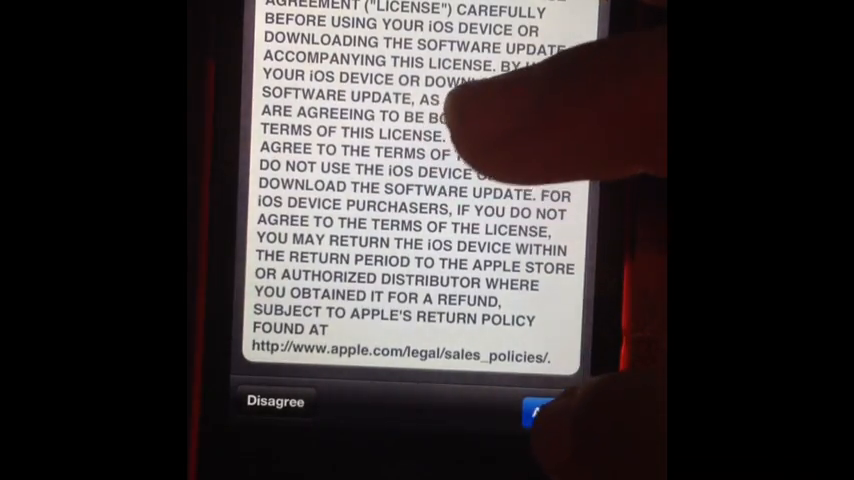
left_click(544, 412)
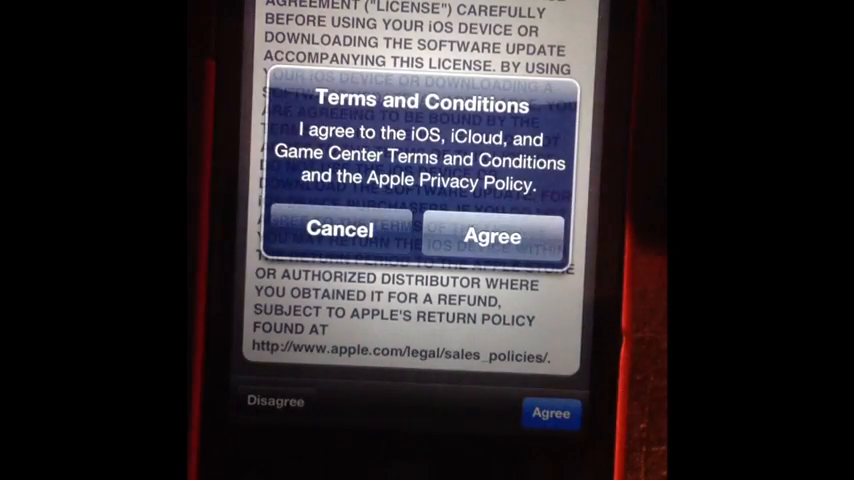
left_click(492, 236)
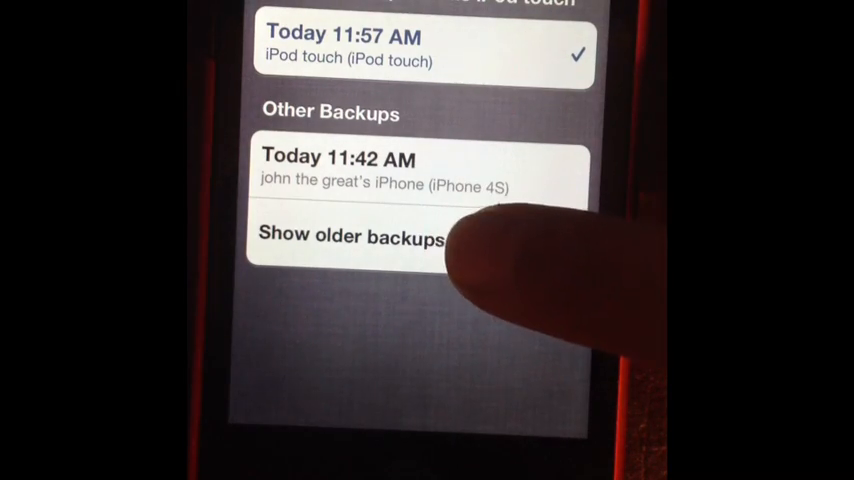
Restore from the 'Today 11:57 AM iPod touch' backup and let it complete
left_click(352, 236)
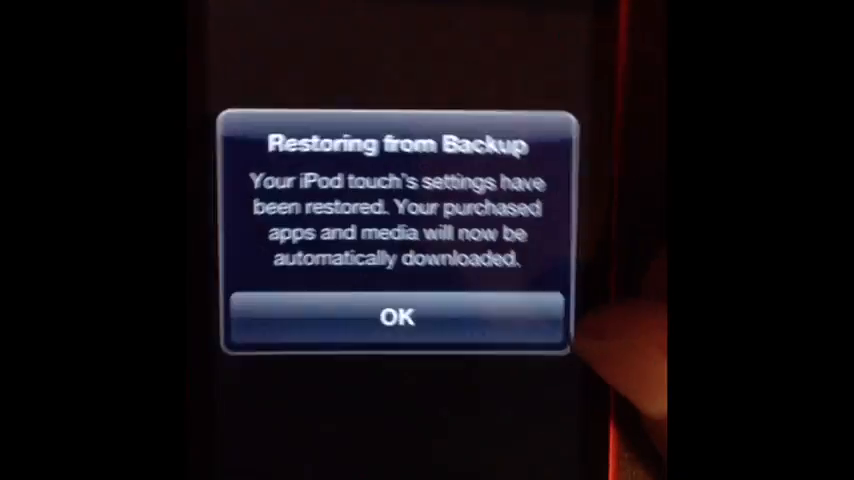
Acknowledge the restored settings, choose Later for the passcode, and dismiss the last notice
left_click(396, 316)
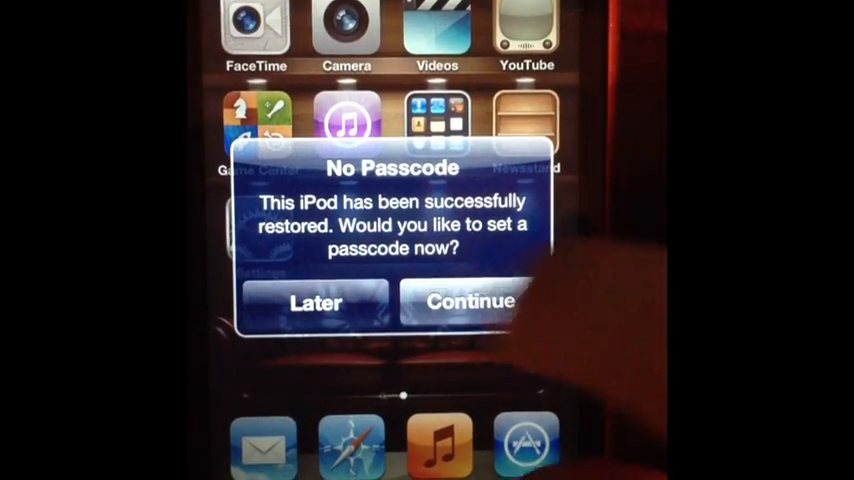
left_click(470, 300)
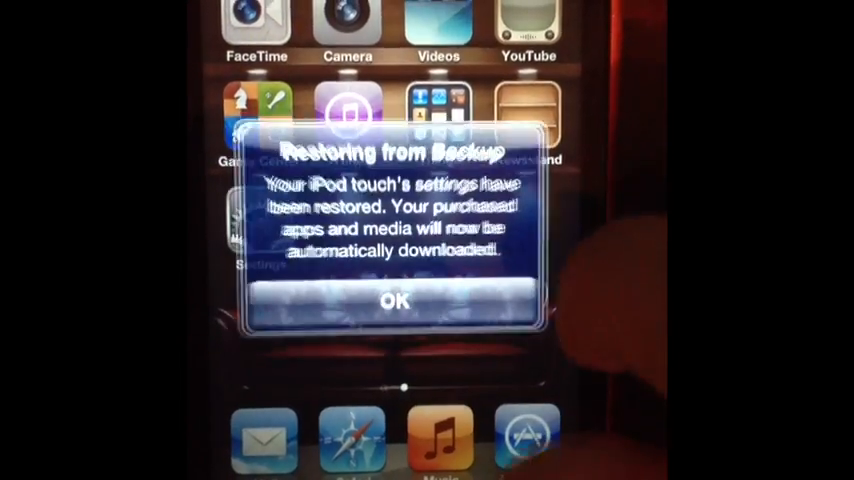
left_click(392, 300)
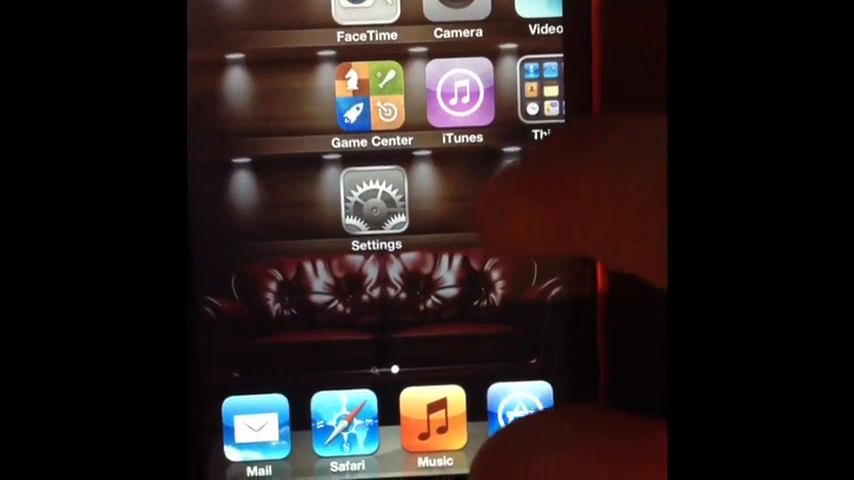